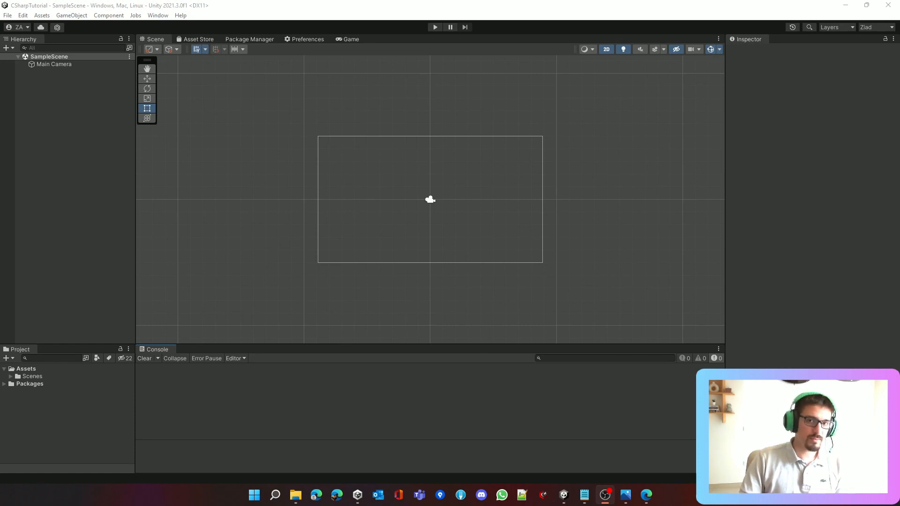
Create a new C# script named Test in the Assets folder via Create > C# Script
{"action": "left_click", "coordinate": [27, 367]}
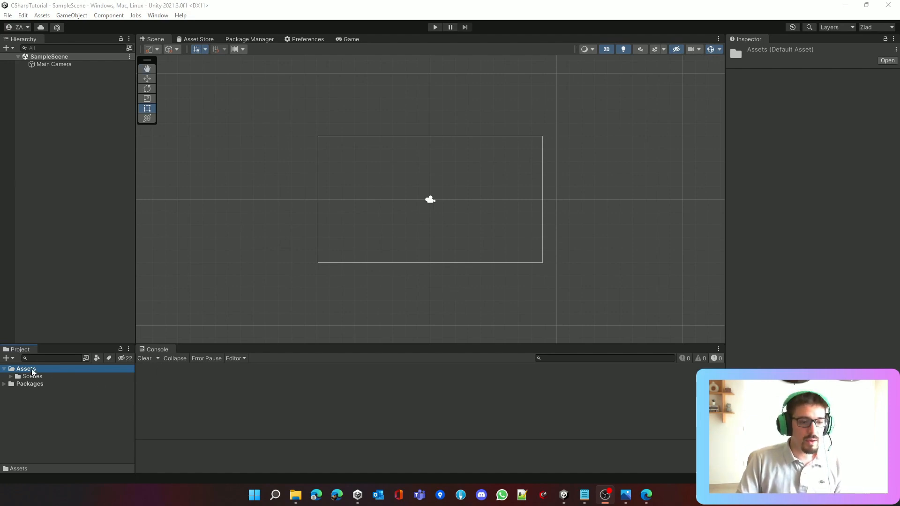
{"action": "right_click", "coordinate": [27, 368]}
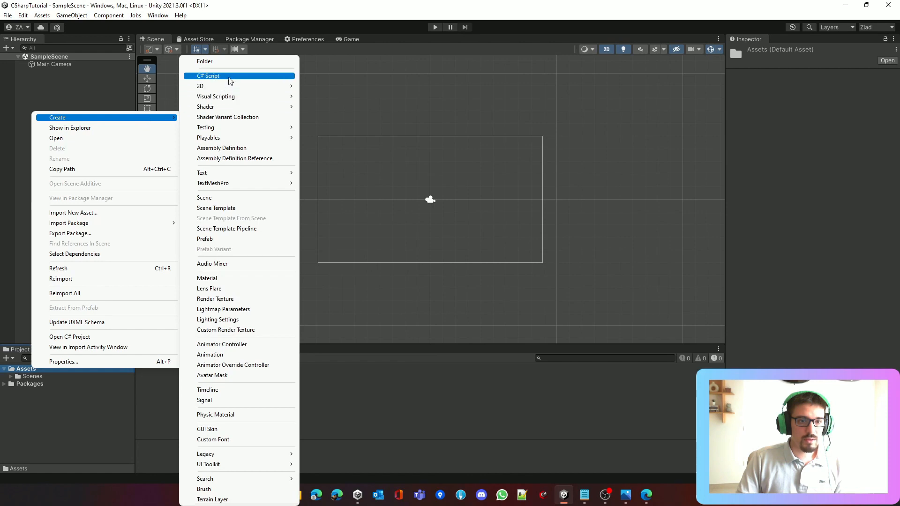
{"action": "left_click", "coordinate": [208, 76]}
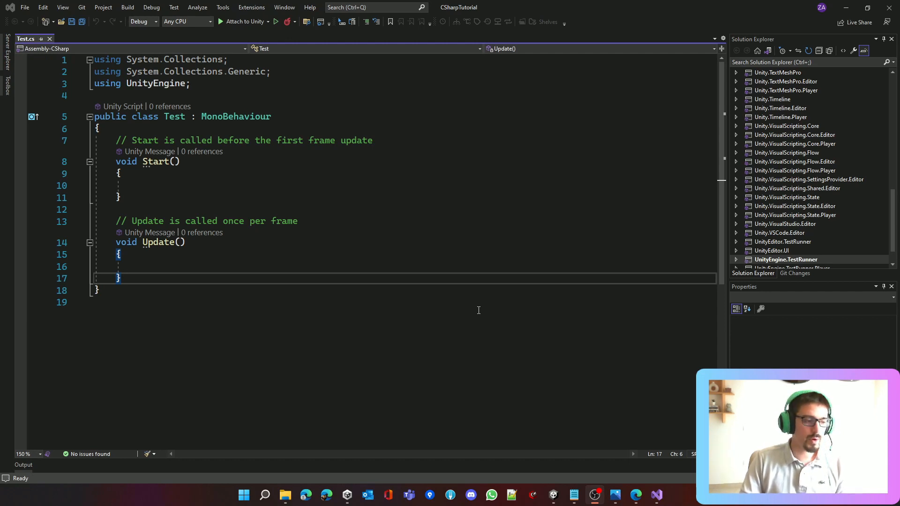
{"action": "mouse_move", "coordinate": [642, 433]}
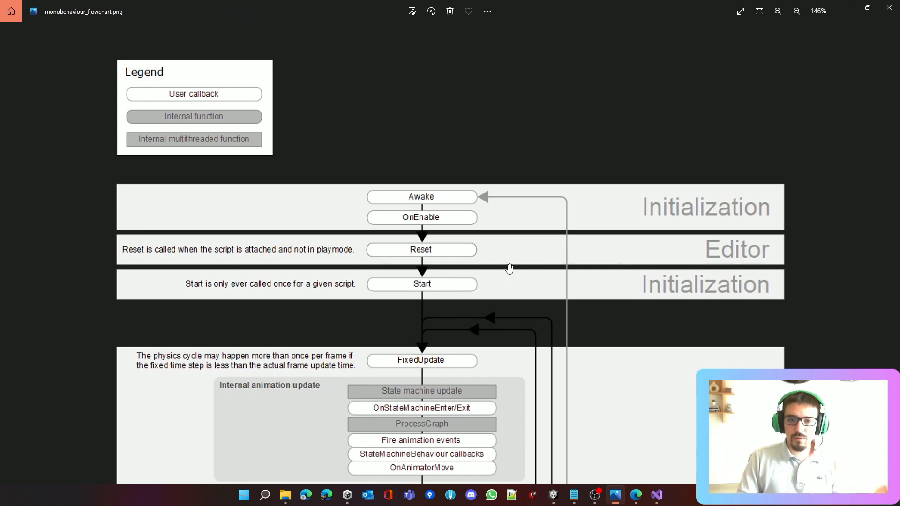
{"action": "mouse_move", "coordinate": [829, 98]}
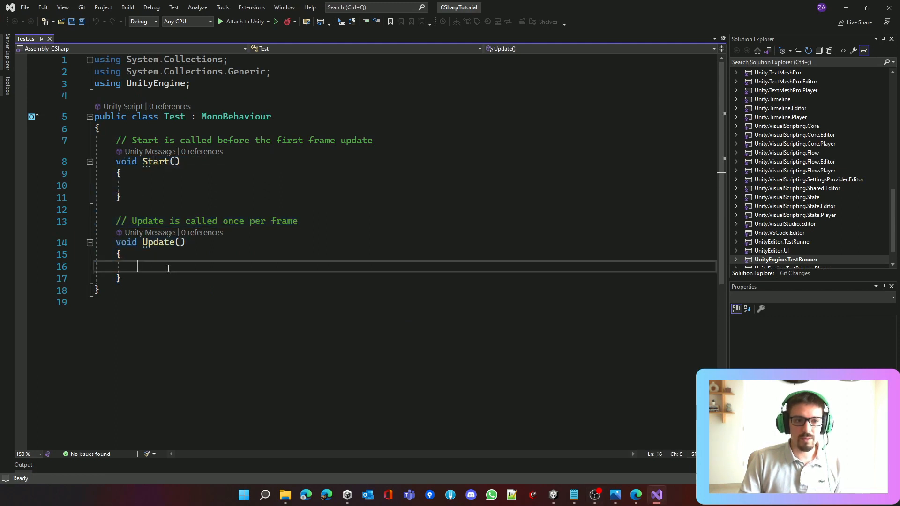
{"action": "mouse_move", "coordinate": [190, 271]}
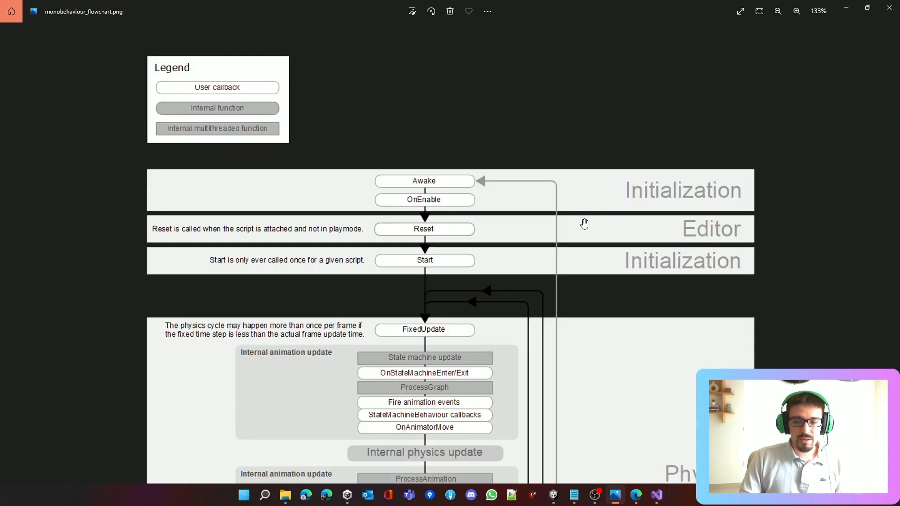
{"action": "scroll", "scroll_direction": "down", "scroll_amount": 3}
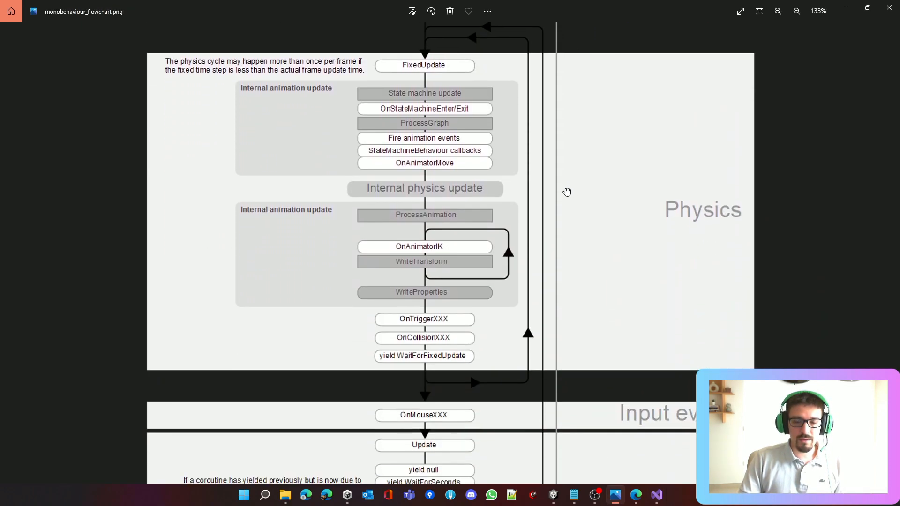
{"action": "scroll", "scroll_direction": "down", "scroll_amount": 3}
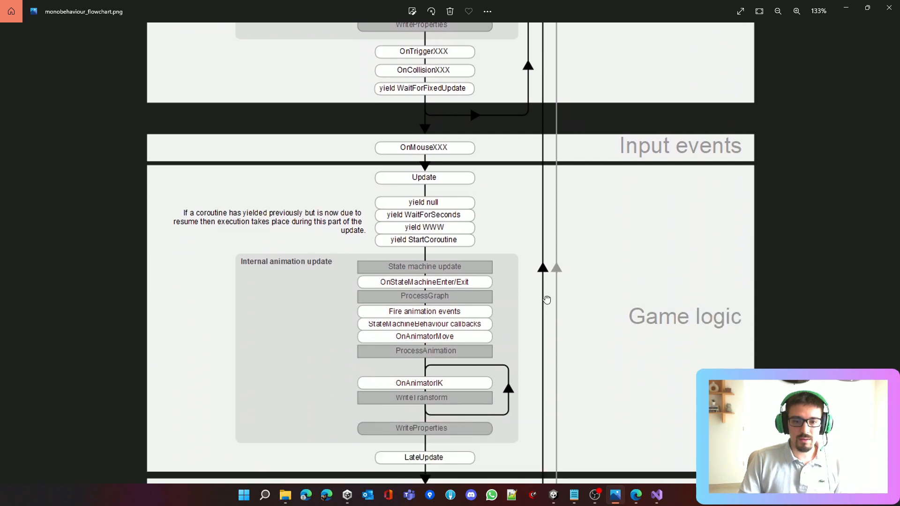
{"action": "scroll", "scroll_direction": "down", "scroll_amount": 3}
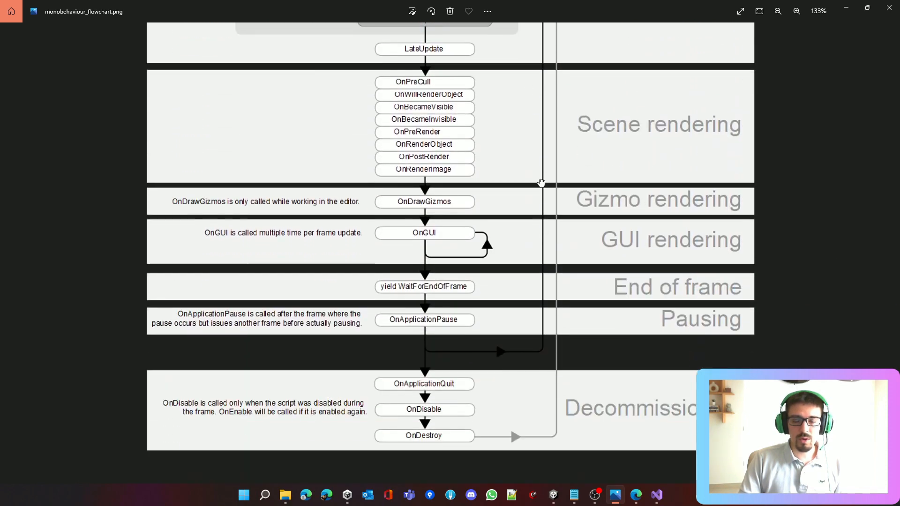
{"action": "mouse_move", "coordinate": [703, 252]}
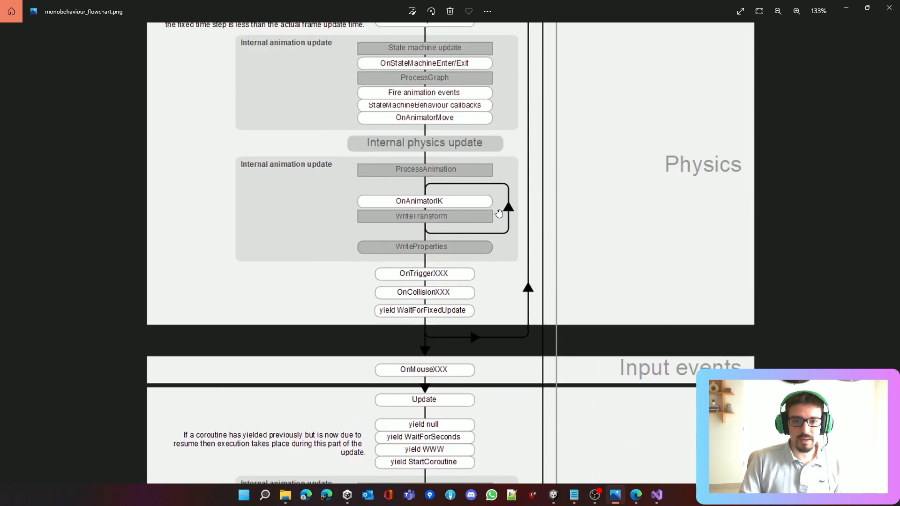
{"action": "scroll", "scroll_direction": "up", "scroll_amount": 3}
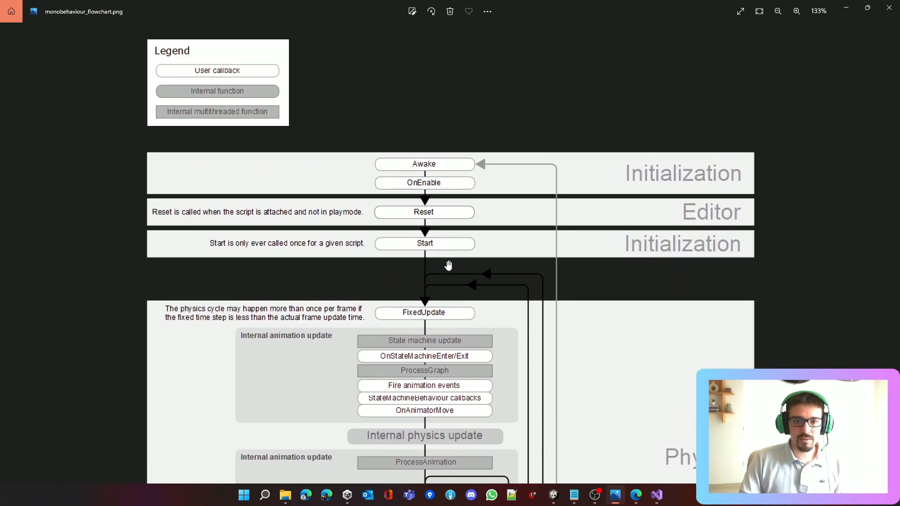
{"action": "mouse_move", "coordinate": [457, 183]}
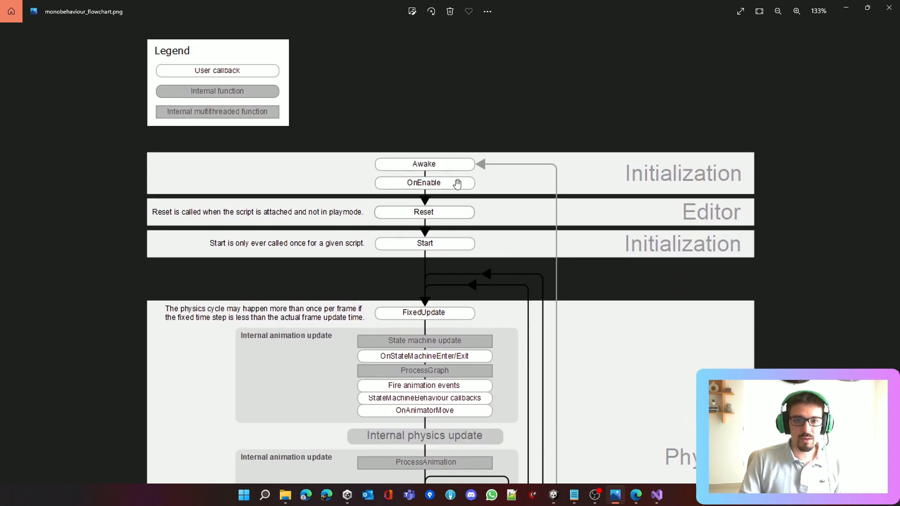
{"action": "scroll", "scroll_direction": "down", "scroll_amount": 3}
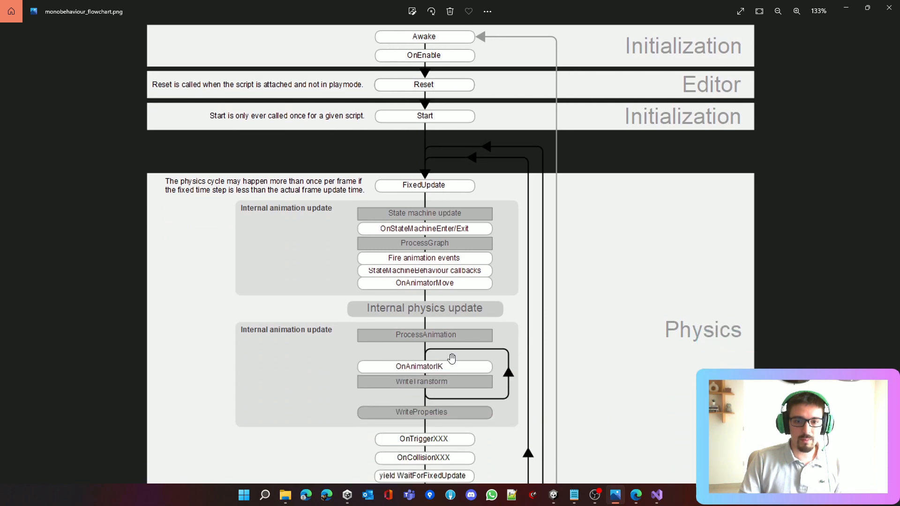
{"action": "scroll", "scroll_direction": "down", "scroll_amount": 3}
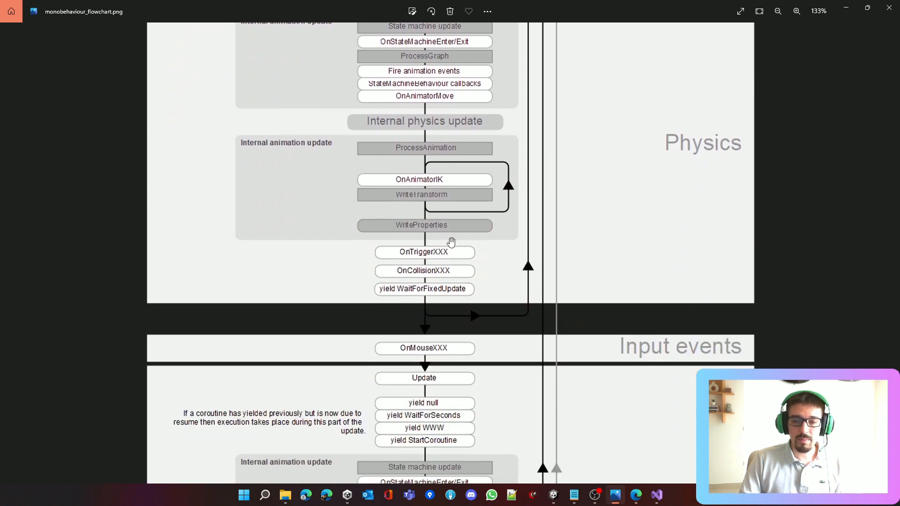
{"action": "scroll", "scroll_direction": "down", "scroll_amount": 3}
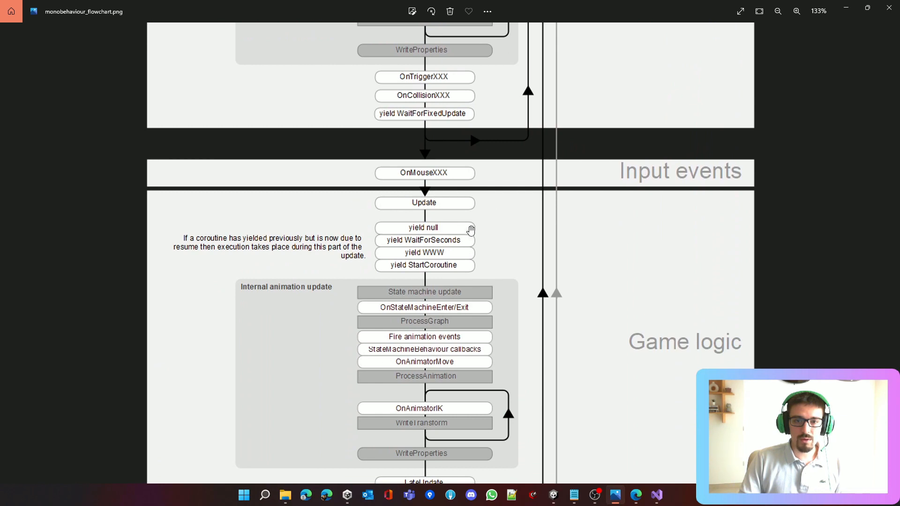
{"action": "scroll", "scroll_direction": "down", "scroll_amount": 3}
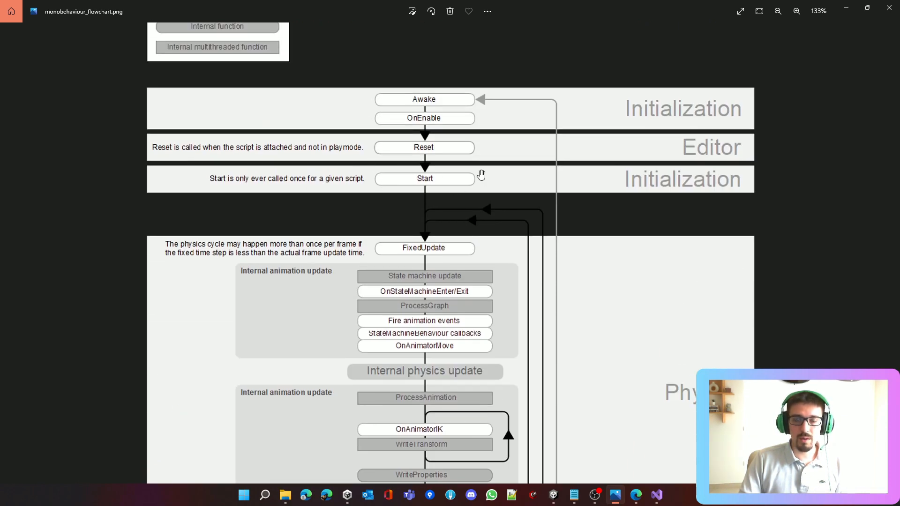
{"action": "scroll", "scroll_direction": "down", "scroll_amount": 3}
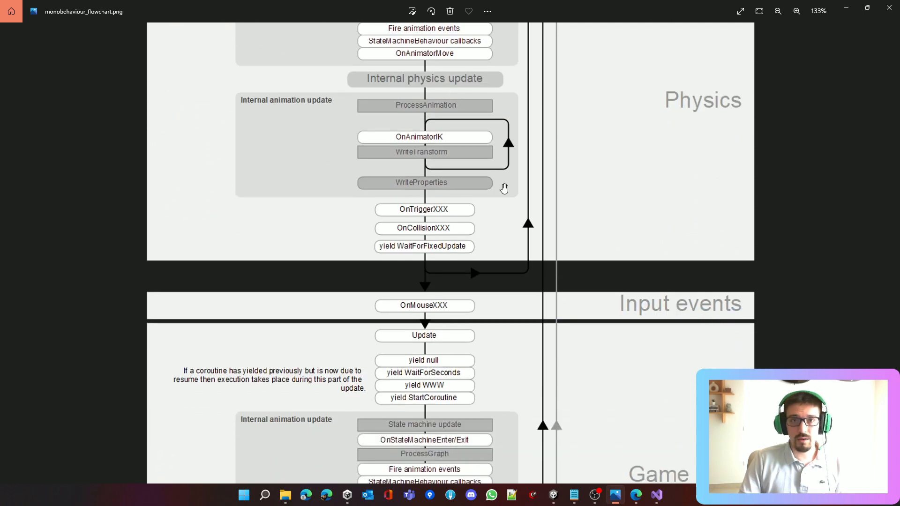
{"action": "scroll", "scroll_direction": "down", "scroll_amount": 3}
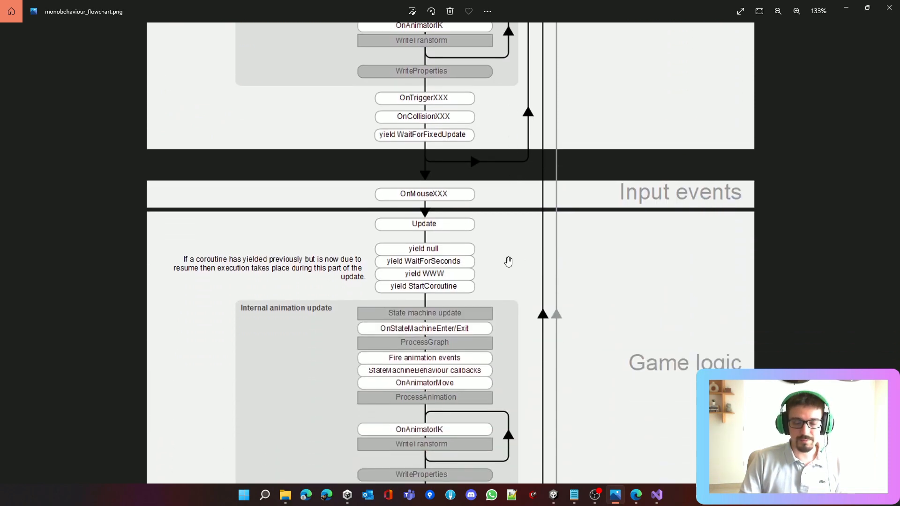
{"action": "scroll", "scroll_direction": "down", "scroll_amount": 3}
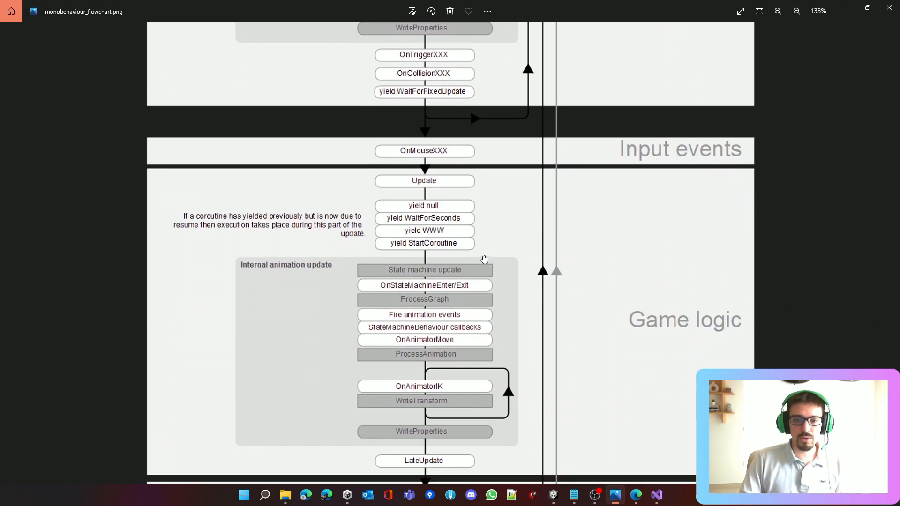
{"action": "scroll", "scroll_direction": "down", "scroll_amount": 3}
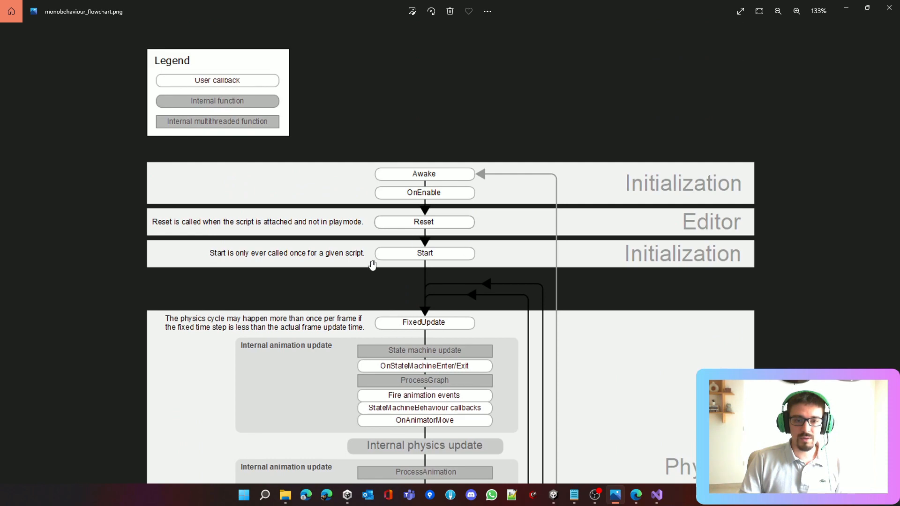
{"action": "scroll", "scroll_direction": "down", "scroll_amount": 3}
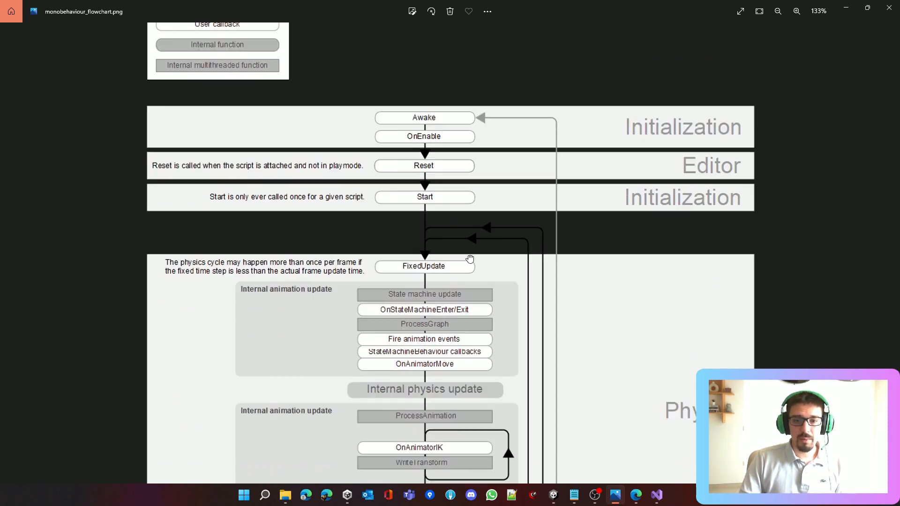
{"action": "scroll", "scroll_direction": "down", "scroll_amount": 3}
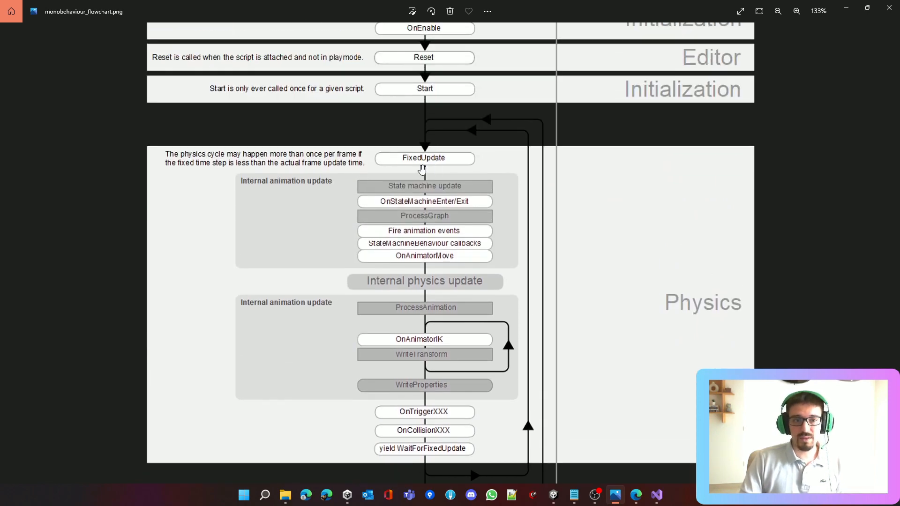
{"action": "scroll", "scroll_direction": "down", "scroll_amount": 3}
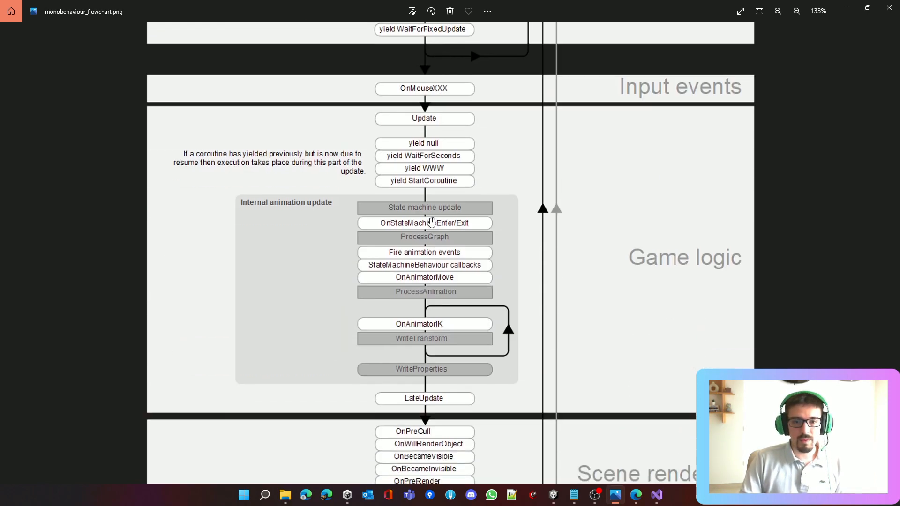
{"action": "scroll", "scroll_direction": "down", "scroll_amount": 3}
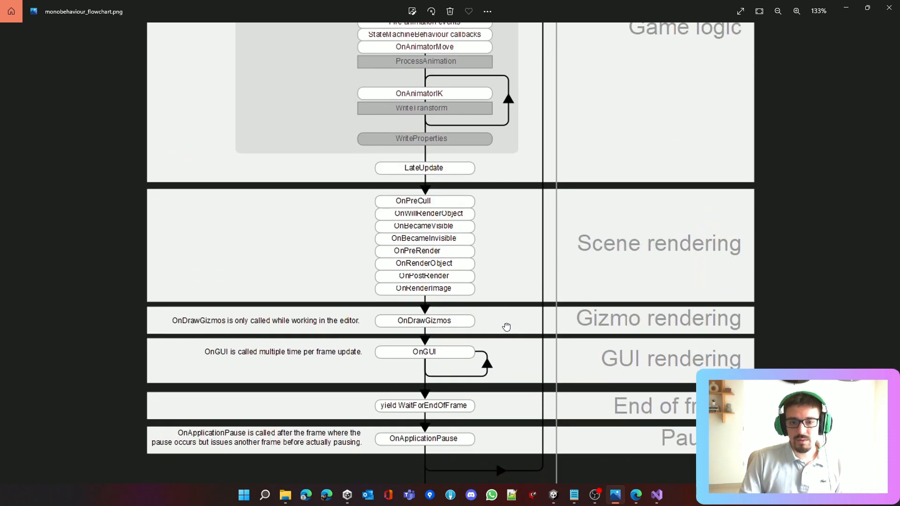
{"action": "scroll", "scroll_direction": "down", "scroll_amount": 3}
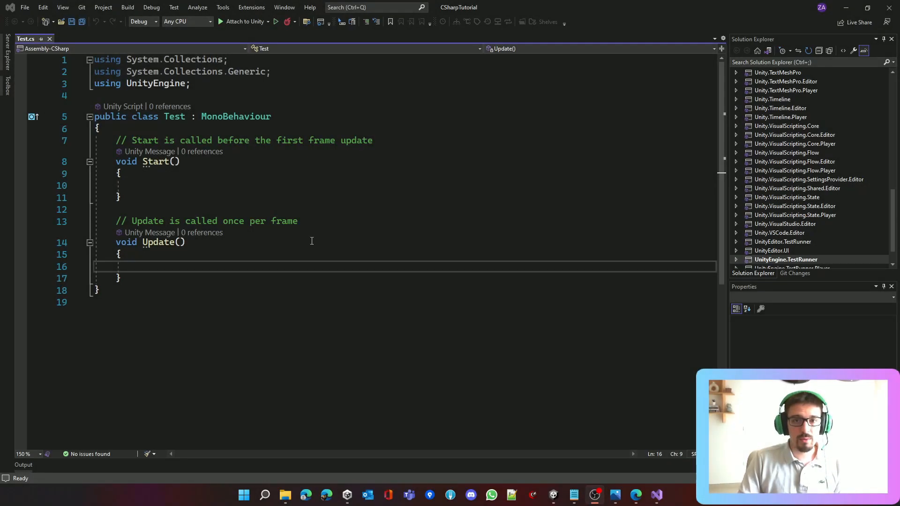
{"action": "mouse_move", "coordinate": [584, 431]}
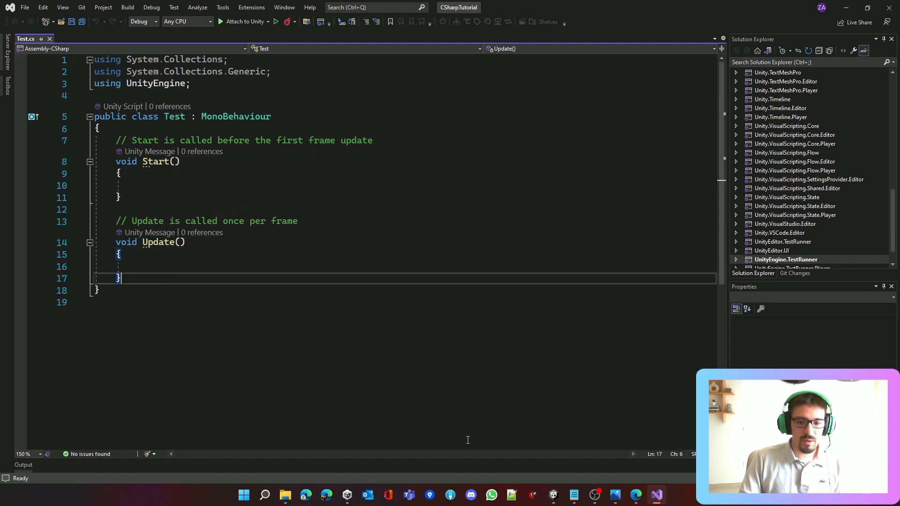
{"action": "mouse_move", "coordinate": [365, 275]}
{"action": "type", "text": "private void OnDisable()"}
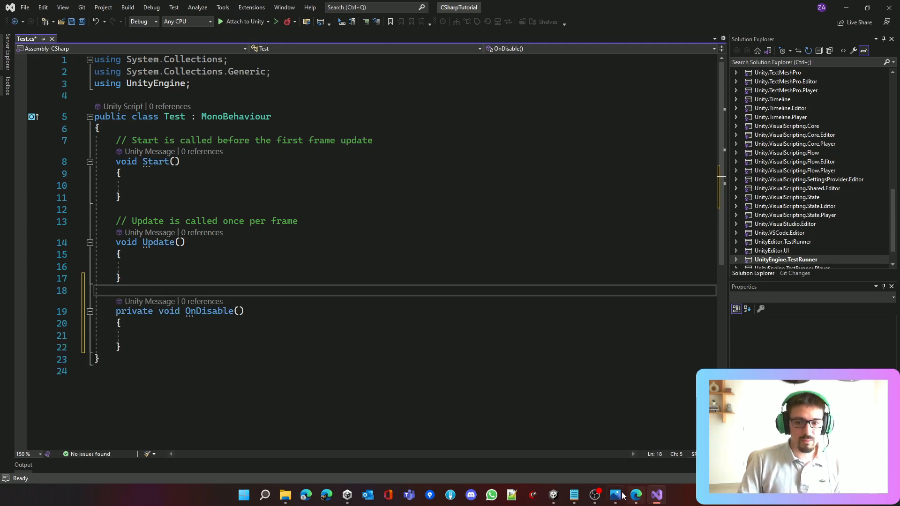
Bring the MonoBehaviour lifecycle flowchart back up in Photos to check the decommissioning stage
{"action": "left_click", "coordinate": [615, 495]}
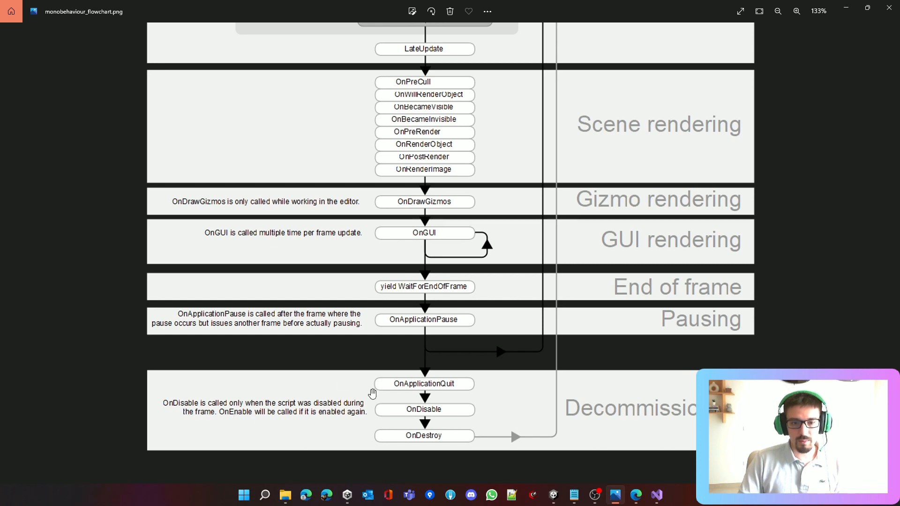
{"action": "mouse_move", "coordinate": [431, 399]}
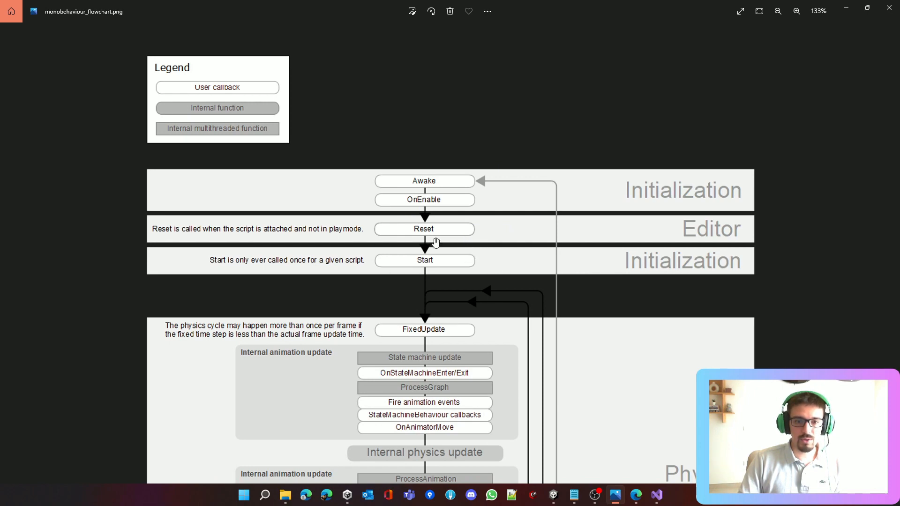
{"action": "scroll", "scroll_direction": "down", "scroll_amount": 3}
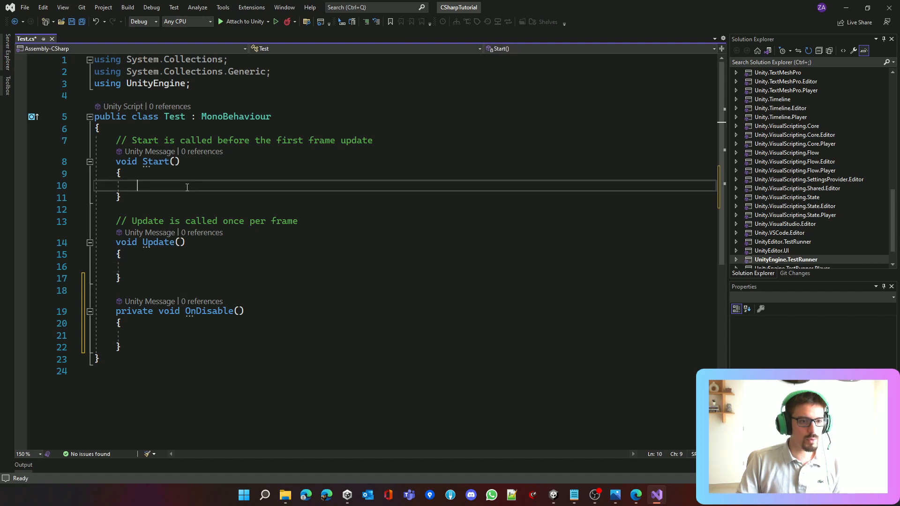
Add Debug.Log calls: "START" in Start, "UPDATE" in Update and "ONDISABLE" in OnDisable
{"action": "type", "text": "Debug.Log(\"START\");"}
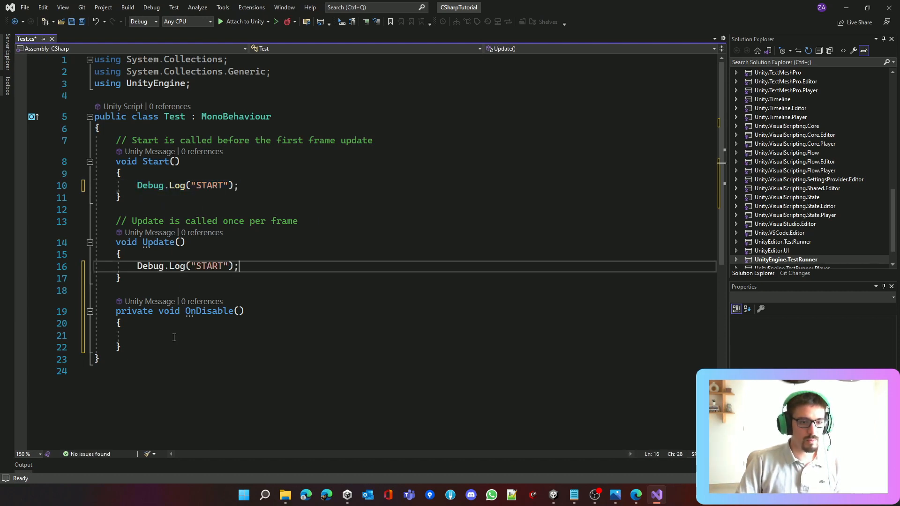
{"action": "type", "text": "UPDATE"}
{"action": "left_click", "coordinate": [405, 335]}
{"action": "type", "text": "Debug.Log(\"O\");"}
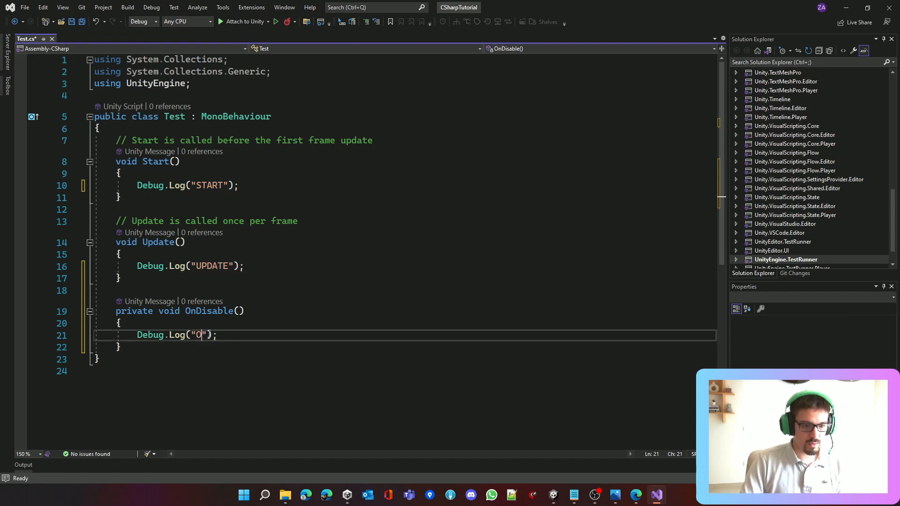
{"action": "type", "text": "NDISABLE"}
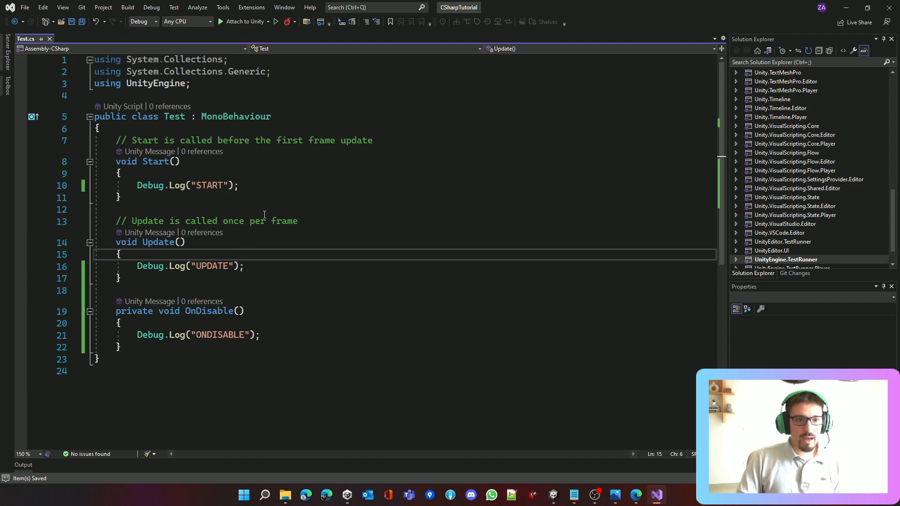
Save Test.cs with the completed ONDISABLE log call and switch to the Unity editor
{"action": "left_click", "coordinate": [240, 185]}
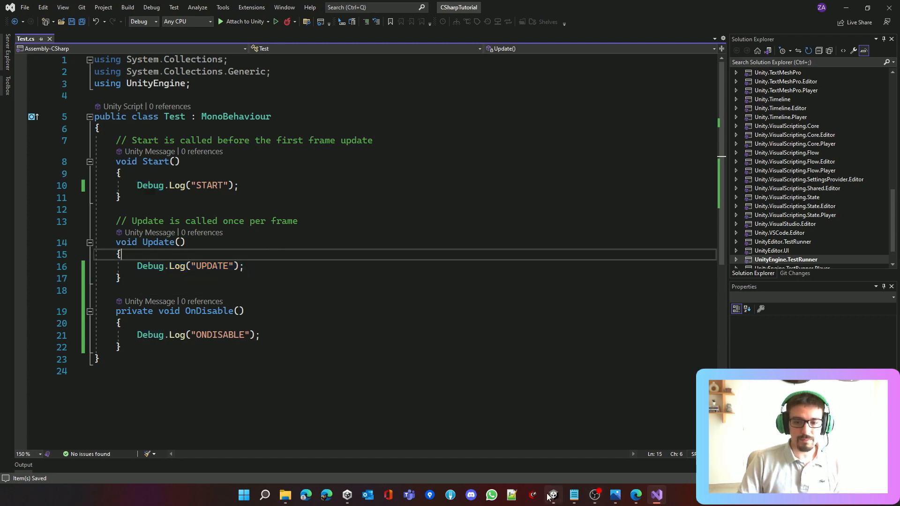
{"action": "left_click", "coordinate": [552, 495]}
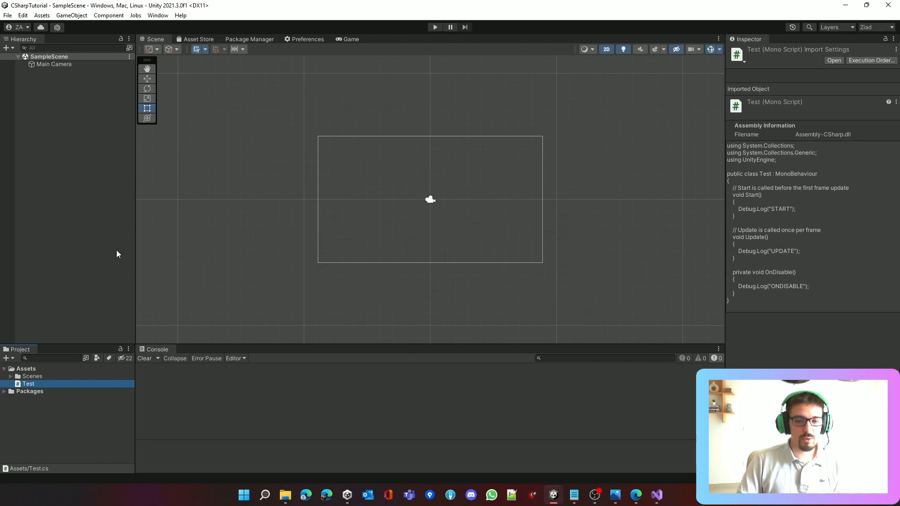
{"action": "mouse_move", "coordinate": [188, 349]}
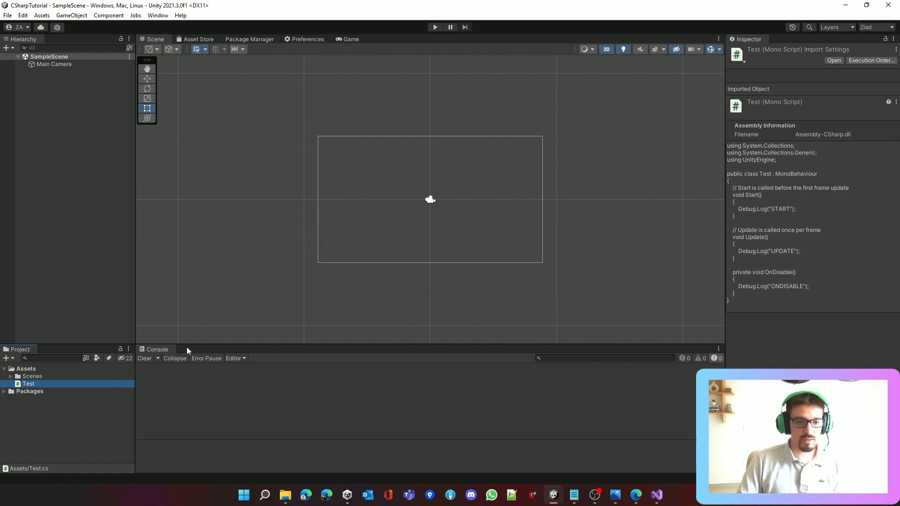
Open the Console via Window > General > Console and resize it against the Scene view
{"action": "left_click", "coordinate": [157, 15]}
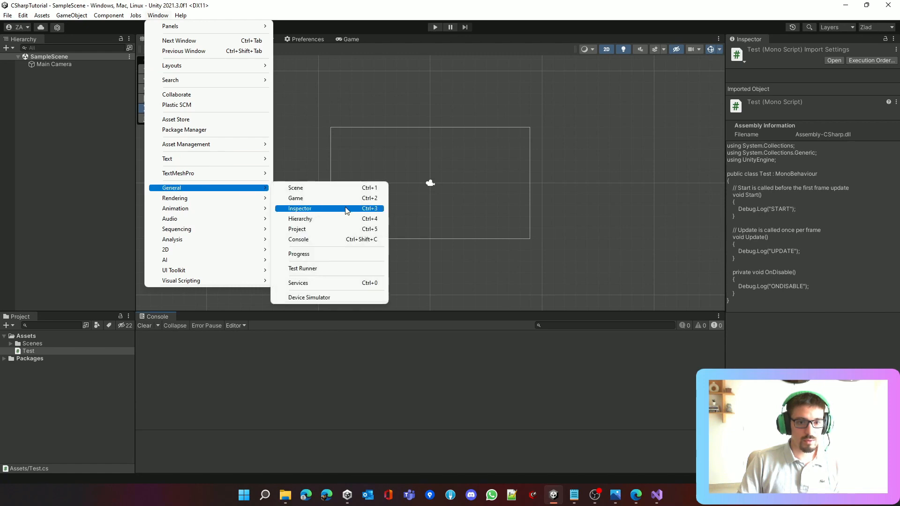
{"action": "mouse_move", "coordinate": [341, 239]}
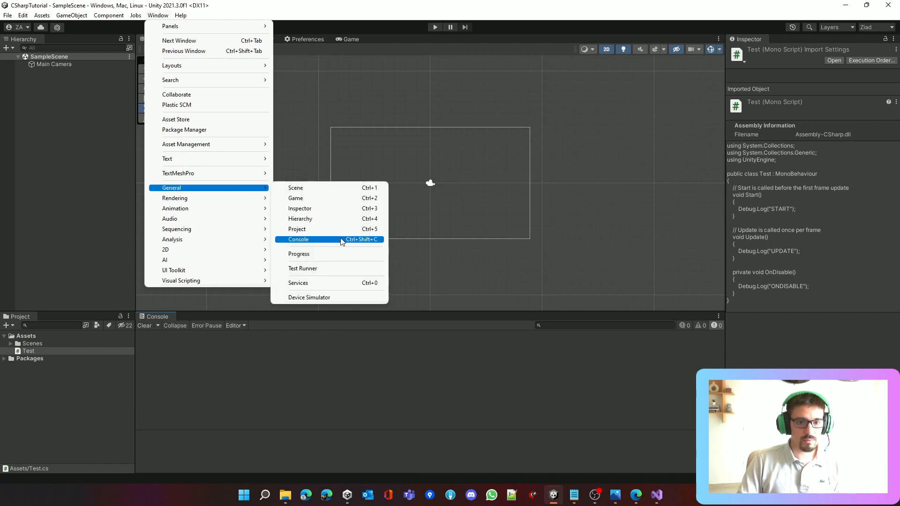
{"action": "left_click", "coordinate": [298, 239]}
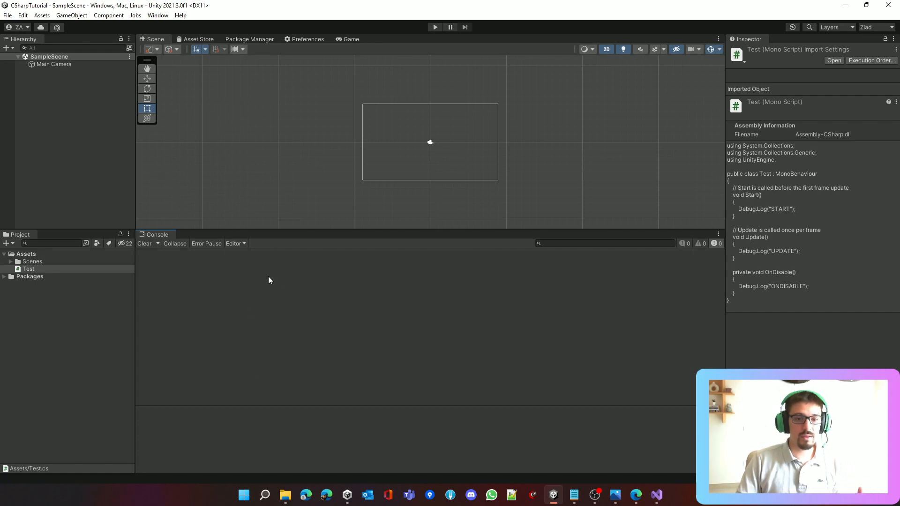
{"action": "mouse_move", "coordinate": [282, 236]}
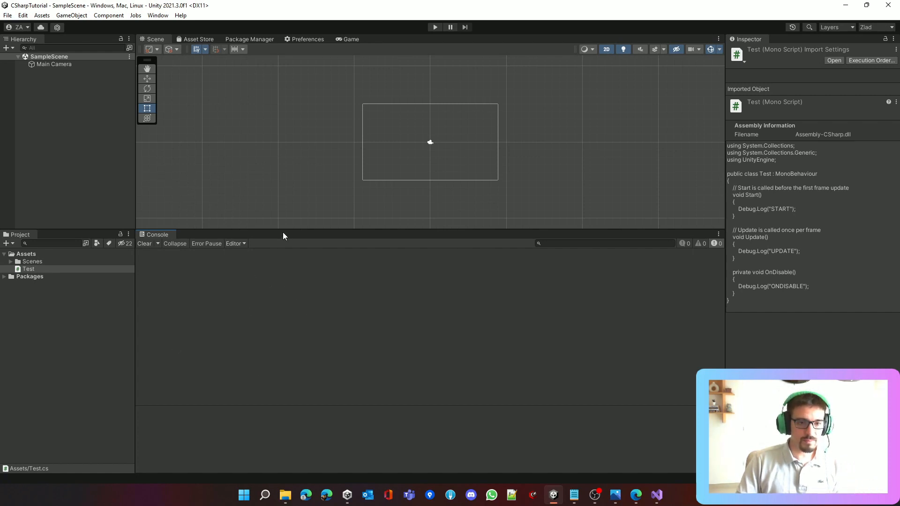
{"action": "left_click_drag", "start_coordinate": [280, 234], "coordinate": [280, 281]}
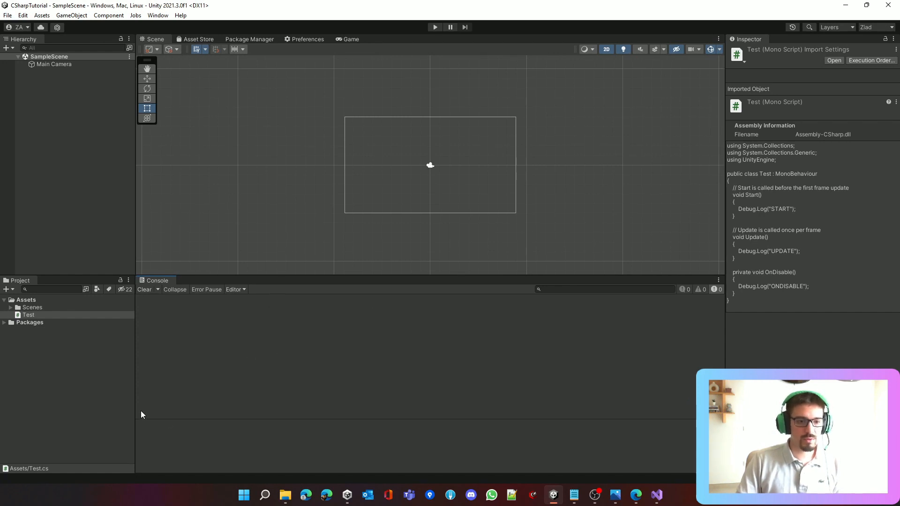
{"action": "mouse_move", "coordinate": [413, 207]}
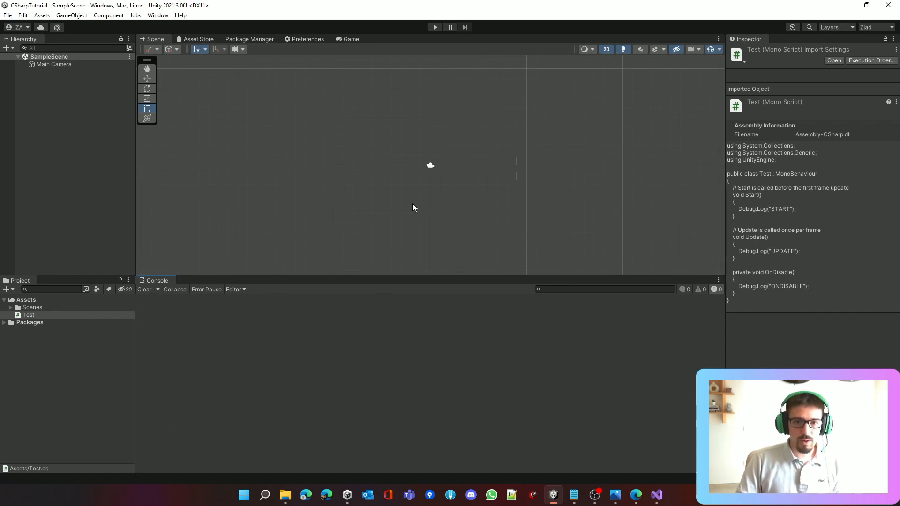
{"action": "mouse_move", "coordinate": [647, 487]}
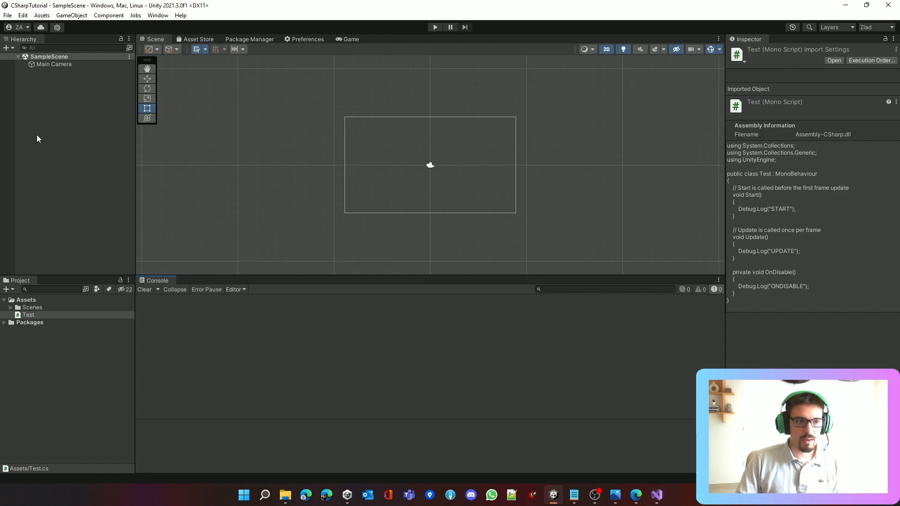
Select Main Camera in the Hierarchy so the Test script can be attached as its component
{"action": "left_click", "coordinate": [55, 64]}
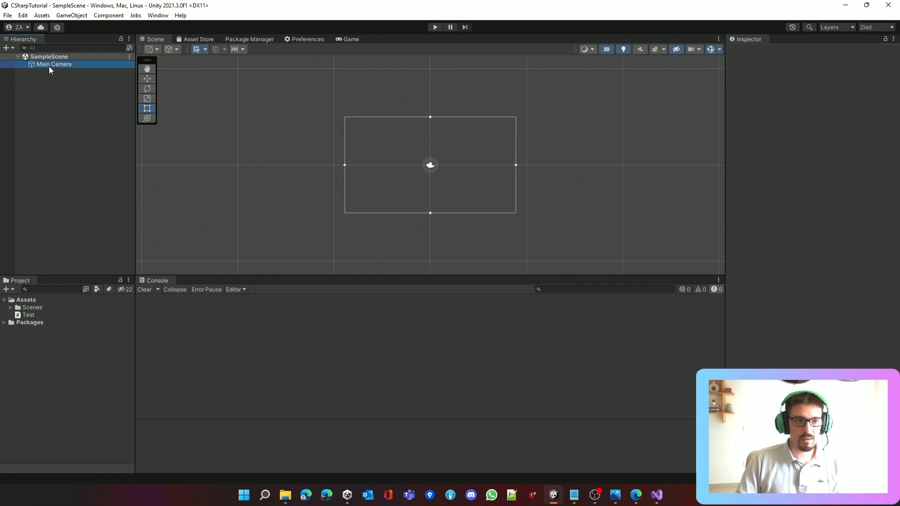
{"action": "left_click", "coordinate": [54, 64]}
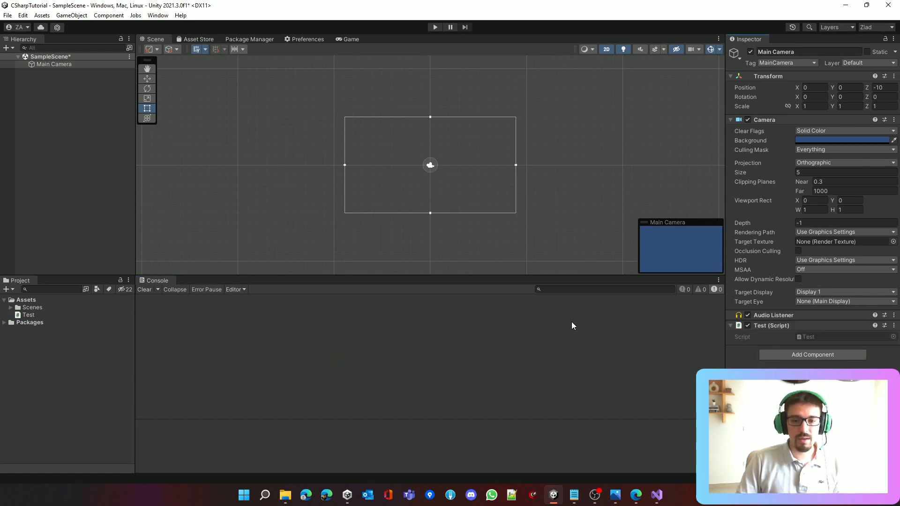
{"action": "mouse_move", "coordinate": [452, 214]}
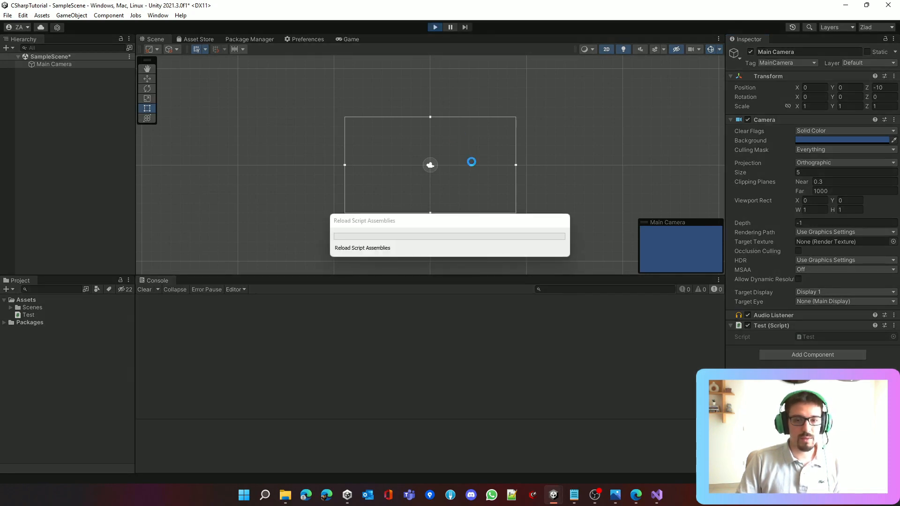
Run and stop play mode, then inspect the START, UPDATE and ONDISABLE entries in the Console
{"action": "left_click", "coordinate": [351, 39]}
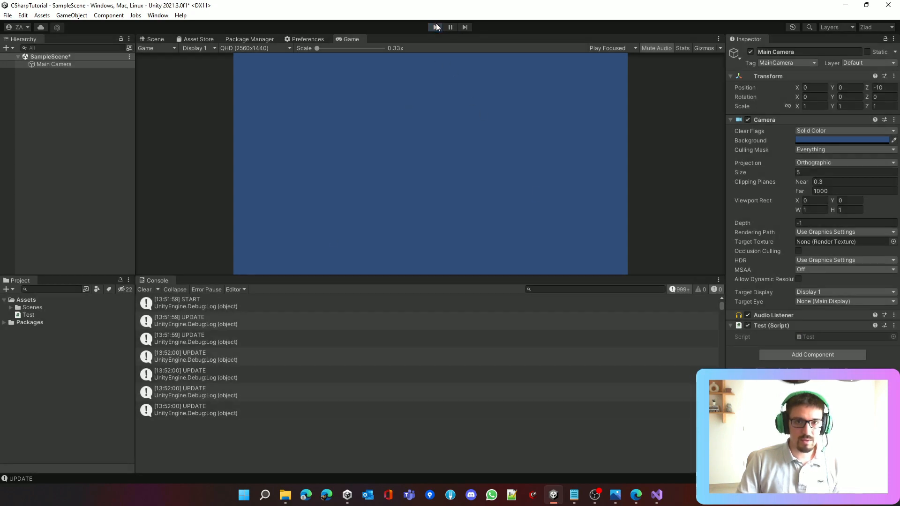
{"action": "left_click", "coordinate": [435, 27]}
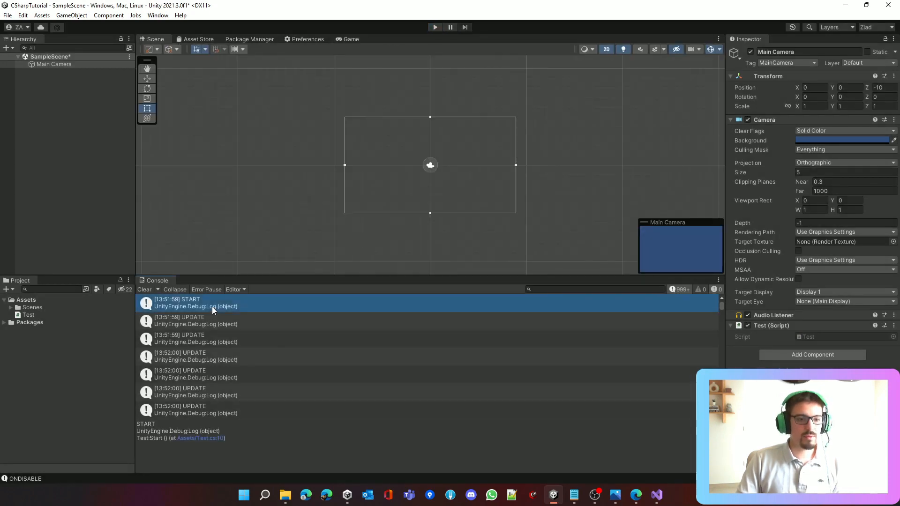
{"action": "left_click", "coordinate": [213, 321]}
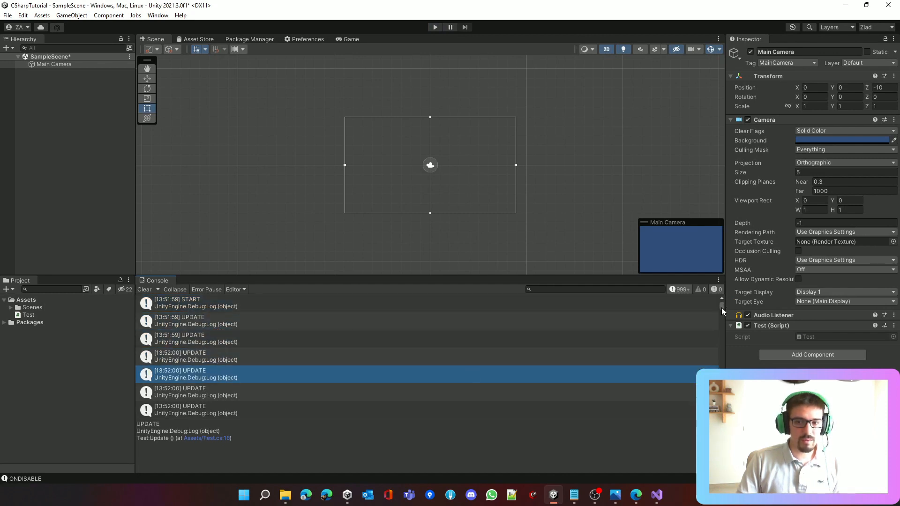
{"action": "scroll", "scroll_direction": "down", "scroll_amount": 3}
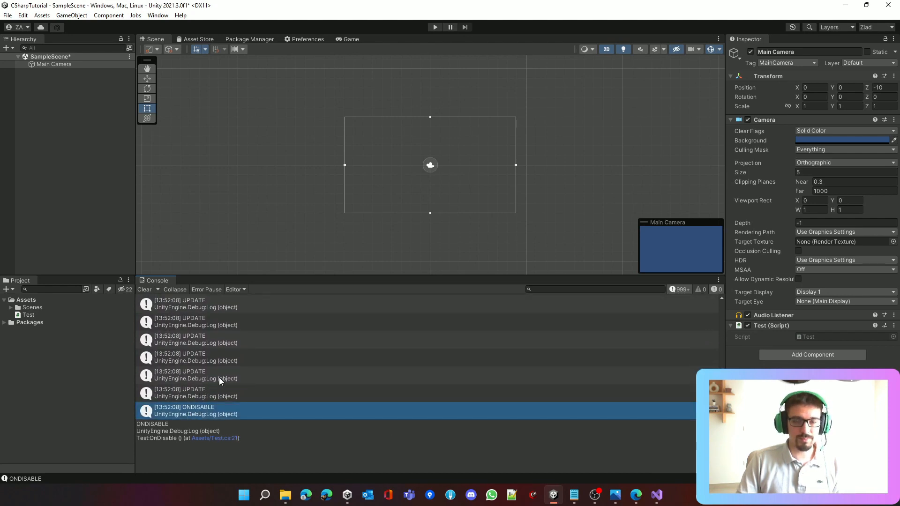
{"action": "mouse_move", "coordinate": [419, 385]}
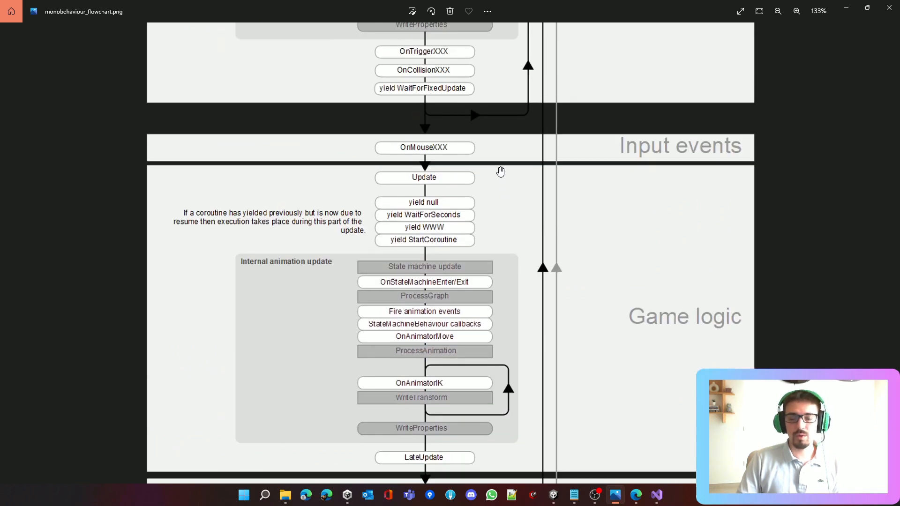
Scroll through the lifecycle flowchart from Start down to the OnDisable decommissioning stage
{"action": "scroll", "scroll_direction": "down", "scroll_amount": 3}
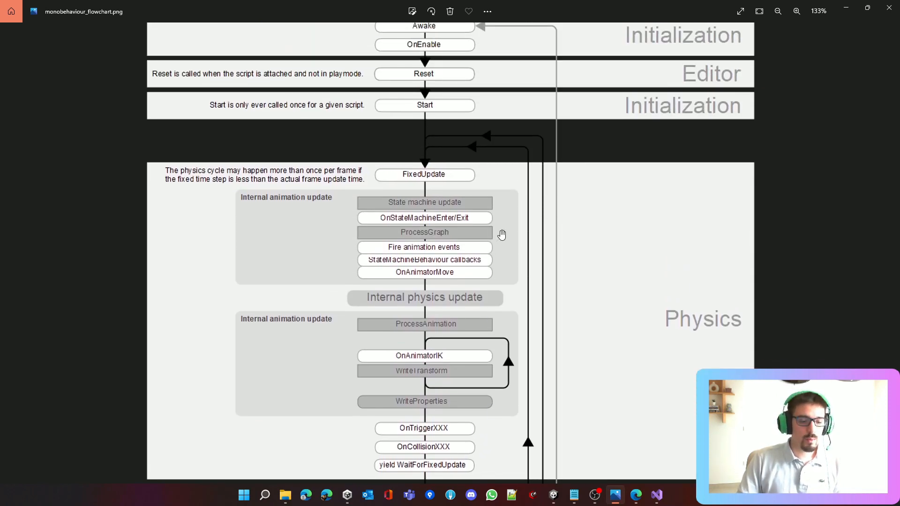
{"action": "mouse_move", "coordinate": [501, 230]}
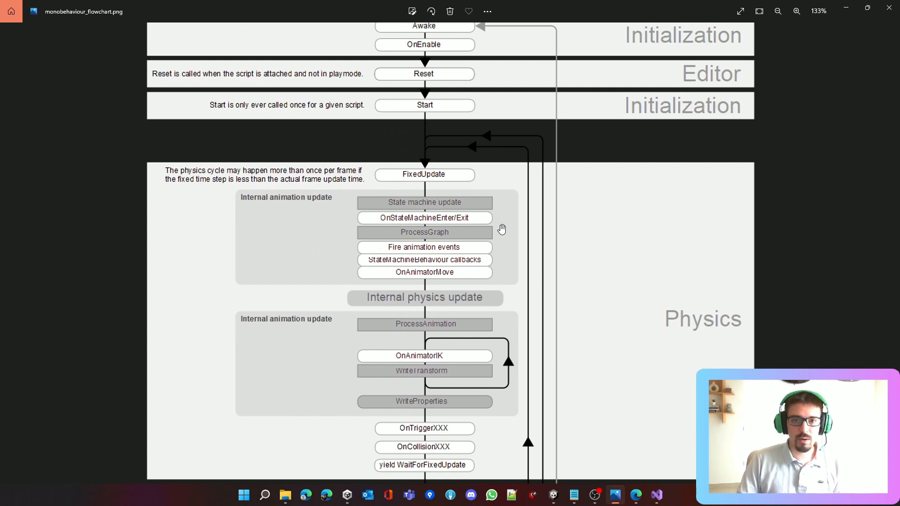
{"action": "scroll", "scroll_direction": "down", "scroll_amount": 3}
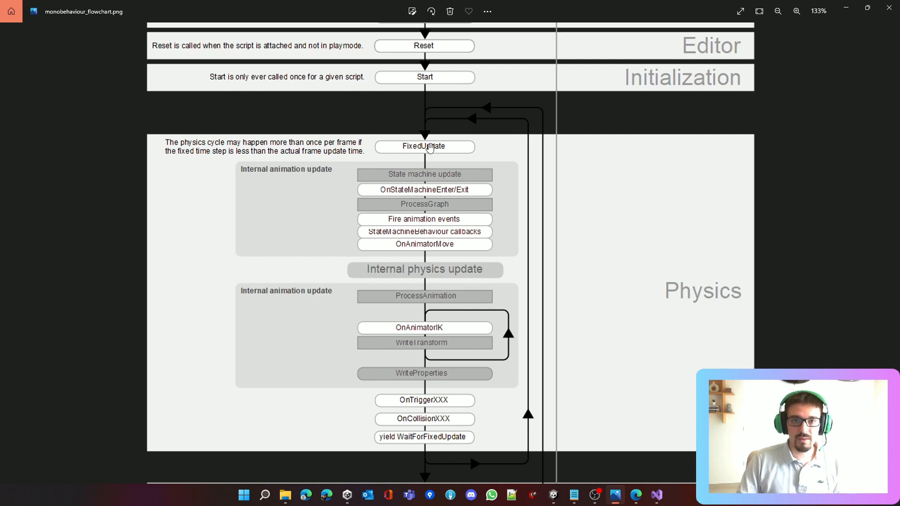
{"action": "scroll", "scroll_direction": "down", "scroll_amount": 3}
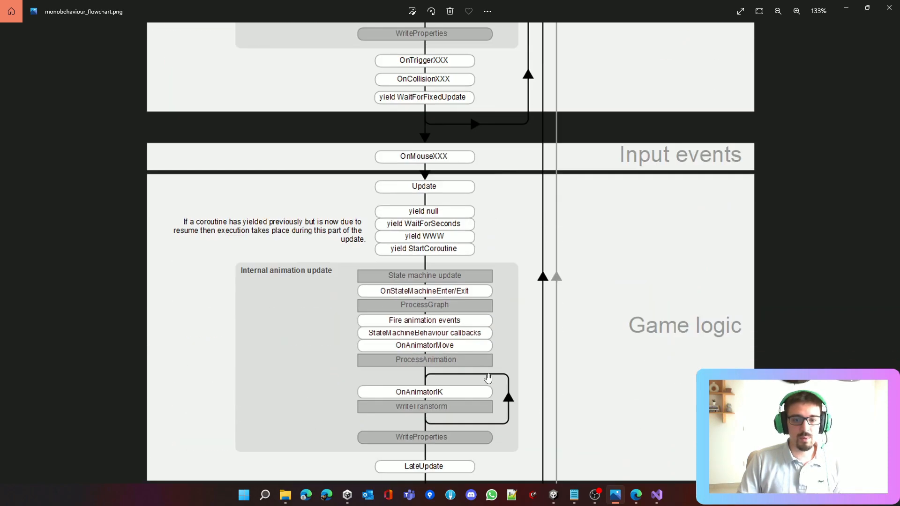
{"action": "scroll", "scroll_direction": "down", "scroll_amount": 3}
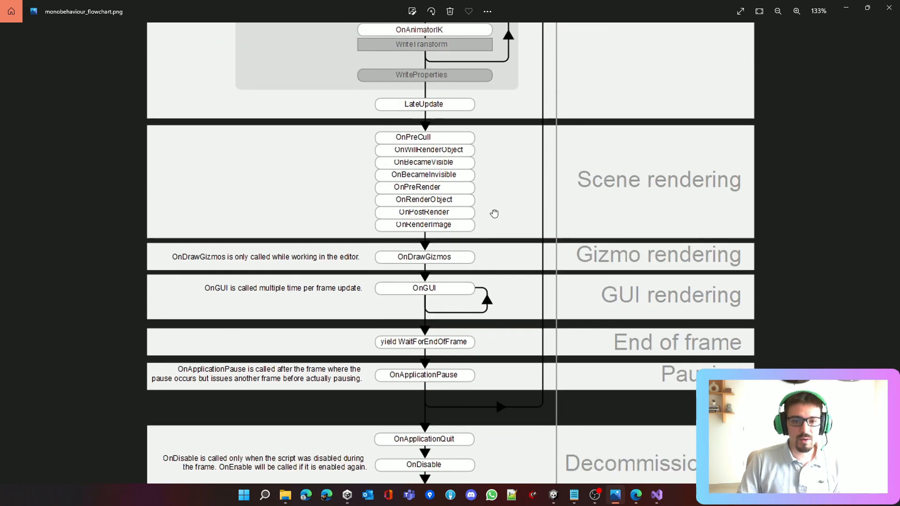
{"action": "scroll", "scroll_direction": "down", "scroll_amount": 3}
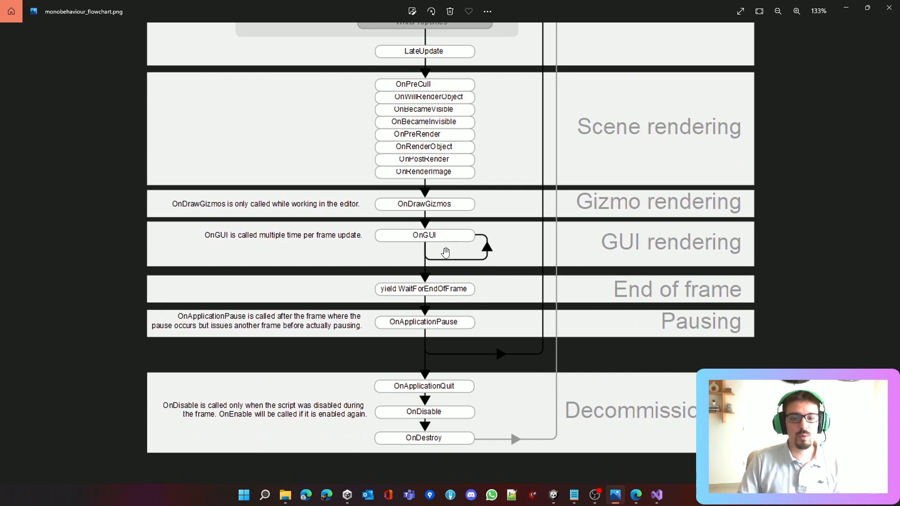
{"action": "mouse_move", "coordinate": [447, 382]}
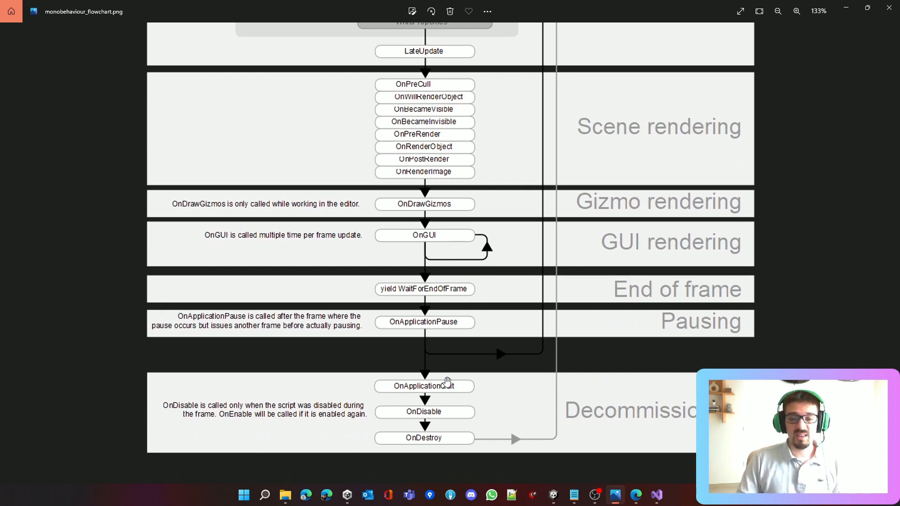
{"action": "mouse_move", "coordinate": [394, 406]}
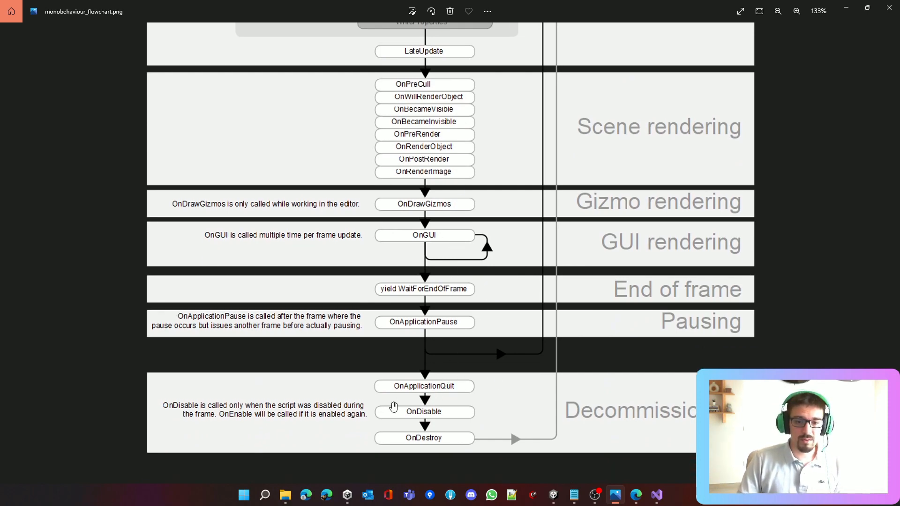
{"action": "mouse_move", "coordinate": [436, 427]}
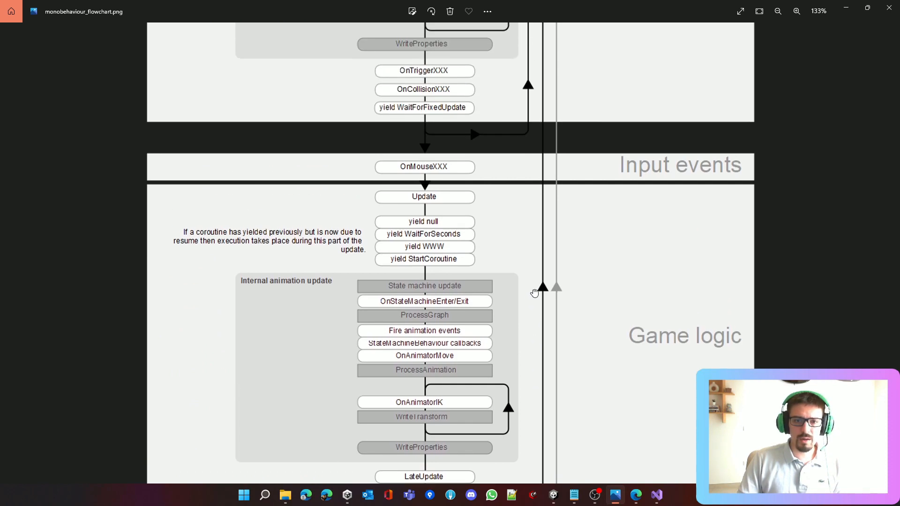
{"action": "scroll", "scroll_direction": "down", "scroll_amount": 3}
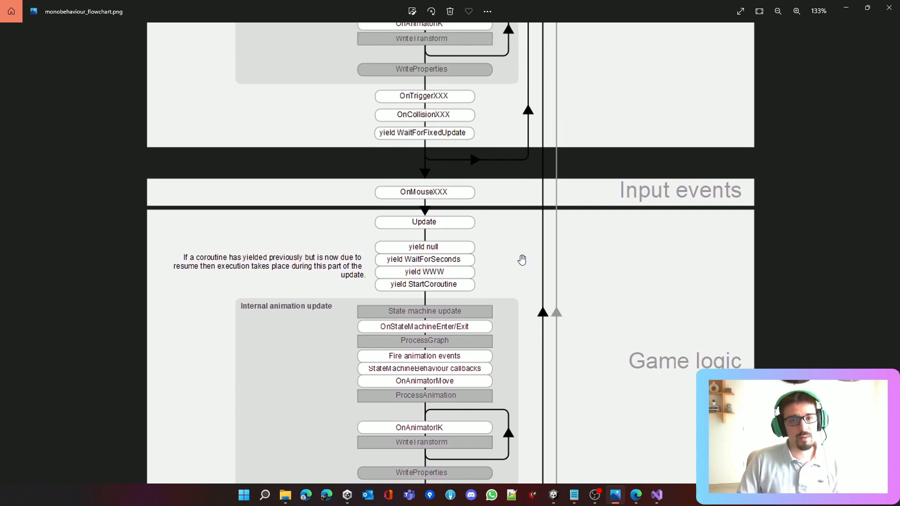
{"action": "mouse_move", "coordinate": [526, 251]}
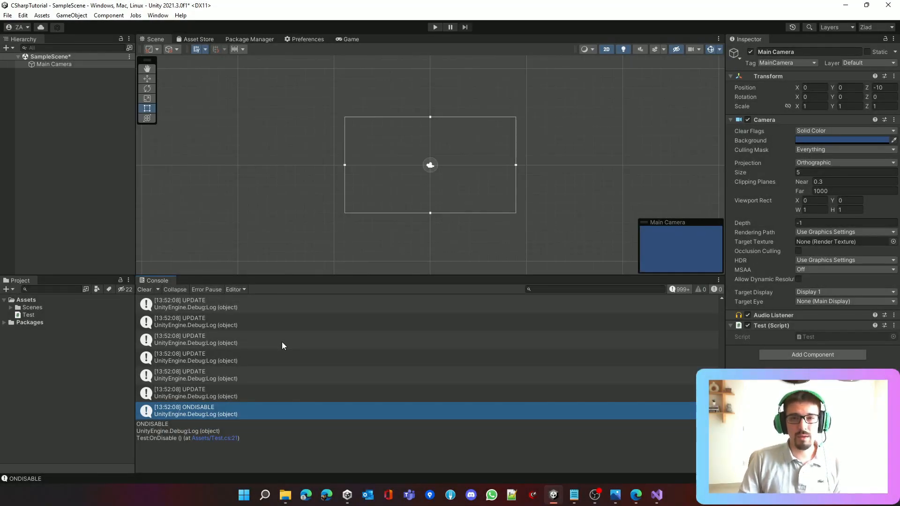
{"action": "mouse_move", "coordinate": [289, 345]}
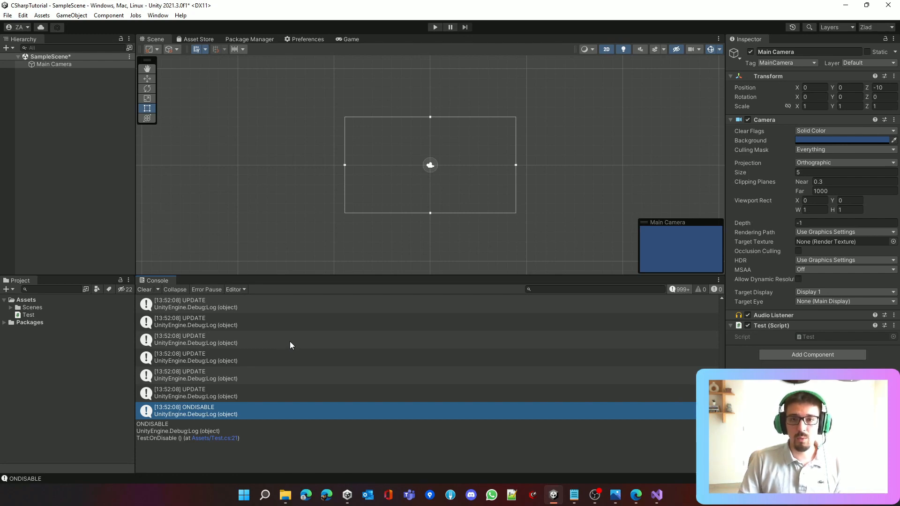
{"action": "mouse_move", "coordinate": [293, 345]}
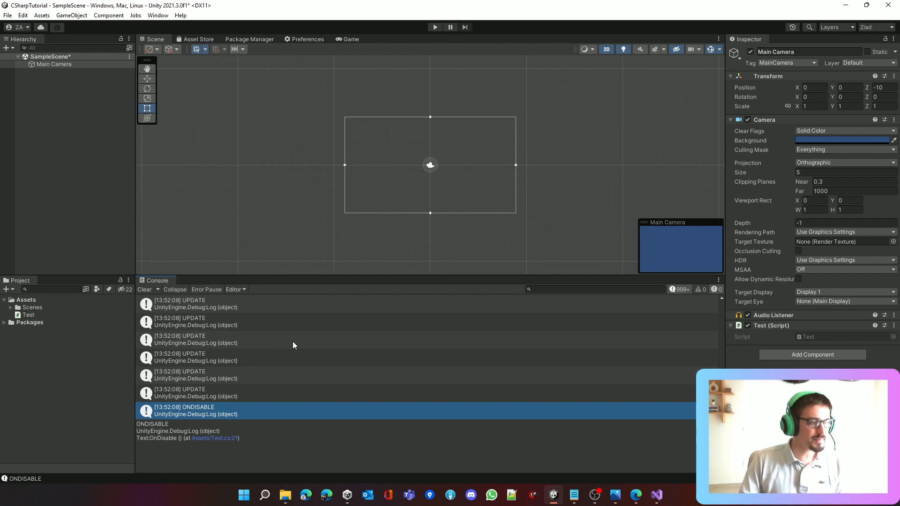